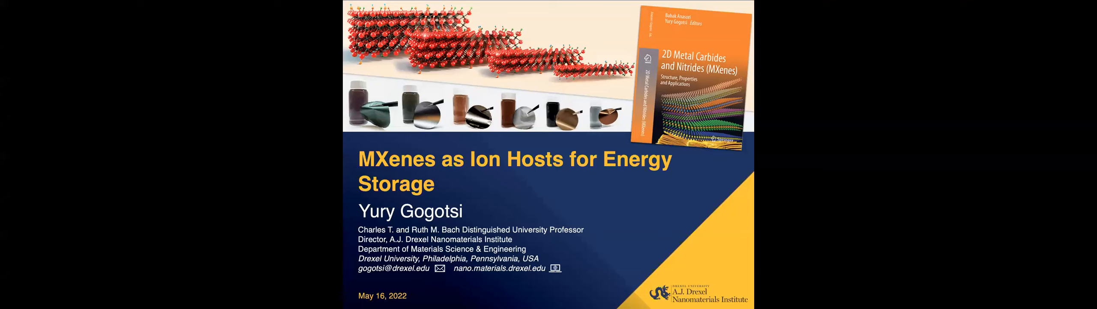
pyautogui.moveTo(72, 98)
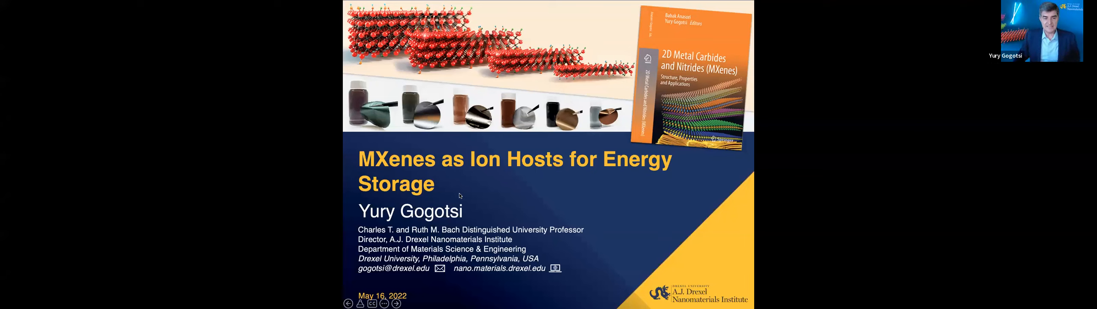
pyautogui.moveTo(434, 166)
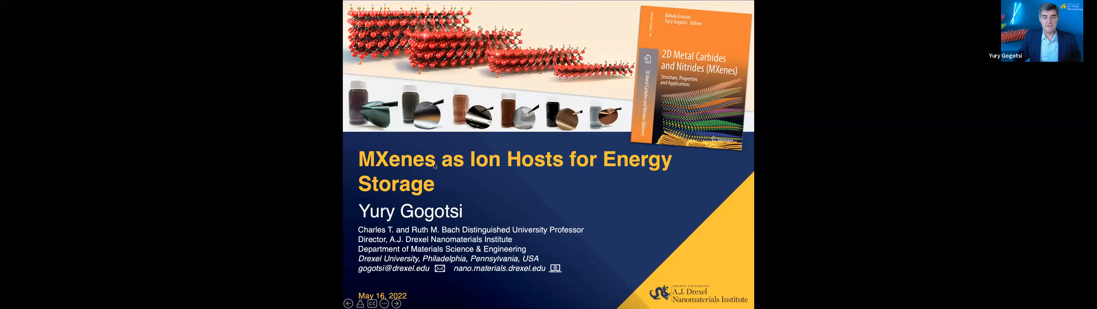
pyautogui.moveTo(466, 168)
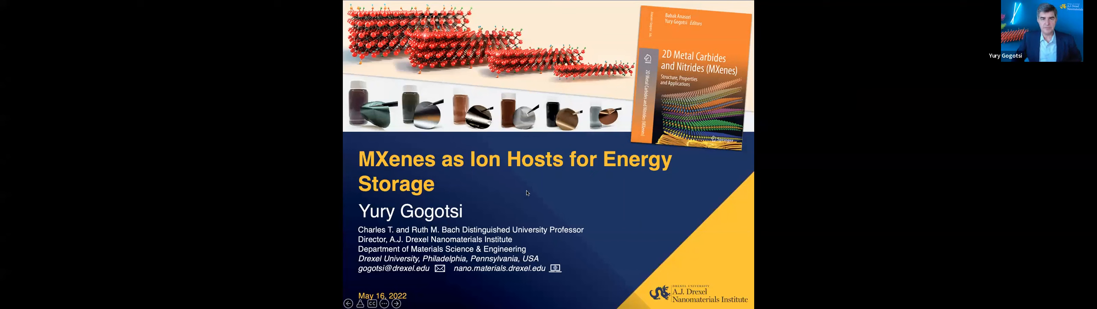
pyautogui.moveTo(404, 161)
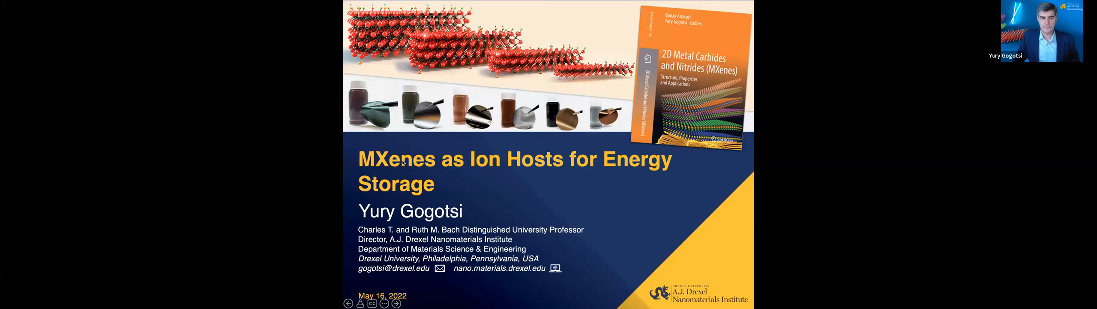
pyautogui.moveTo(356, 147)
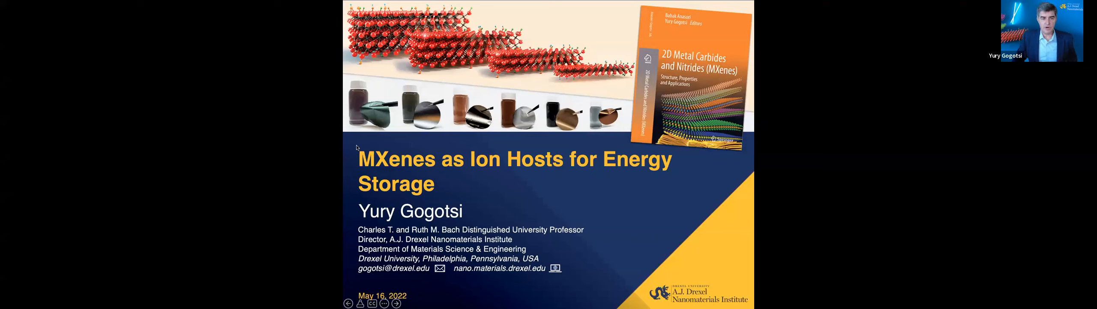
pyautogui.moveTo(421, 173)
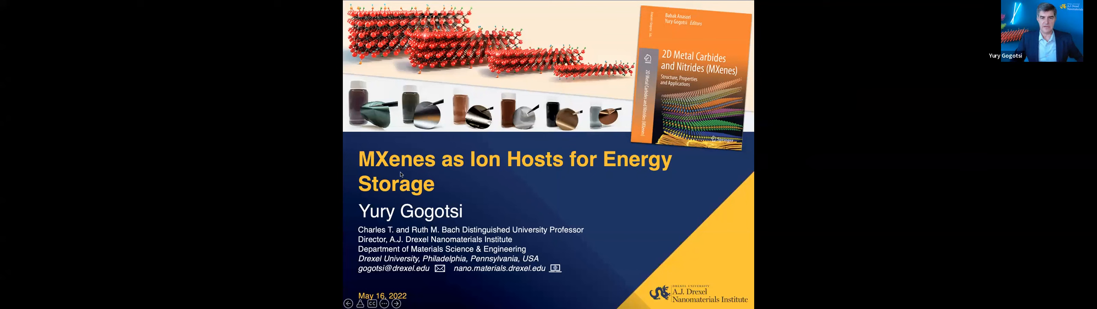
pyautogui.moveTo(474, 179)
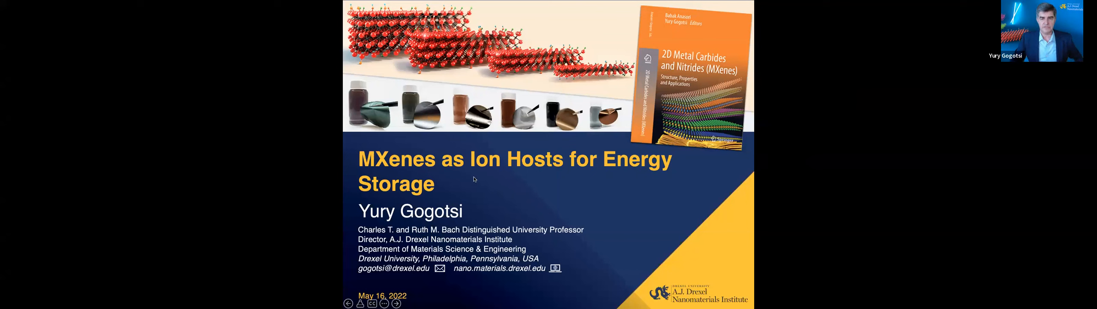
pyautogui.moveTo(541, 183)
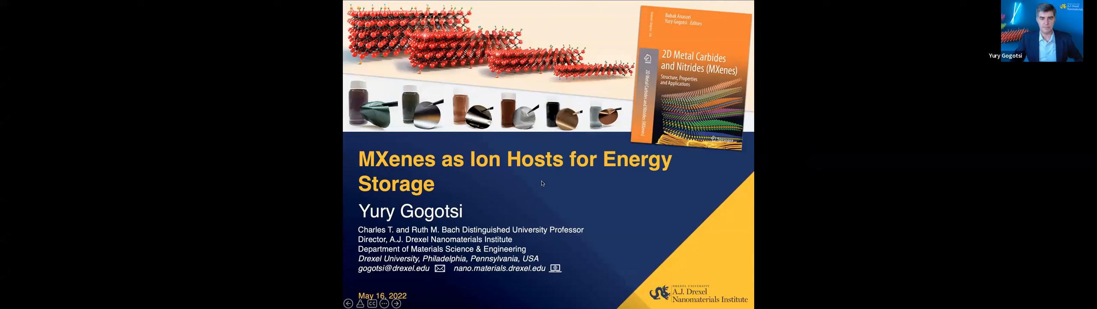
pyautogui.moveTo(419, 142)
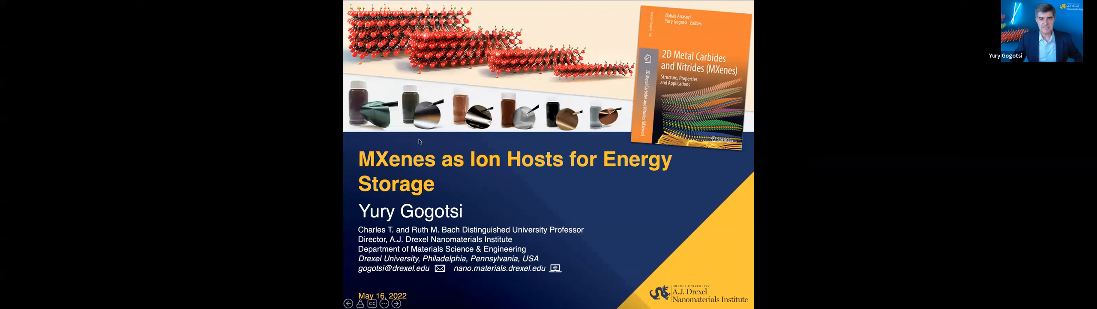
pyautogui.moveTo(369, 170)
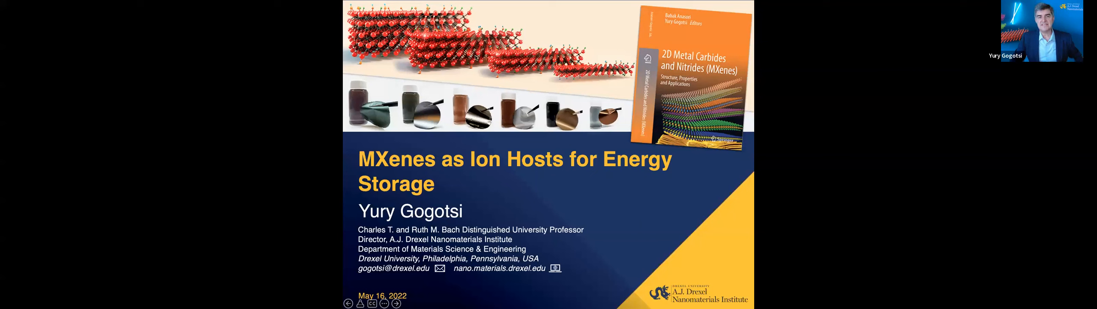
pyautogui.moveTo(581, 84)
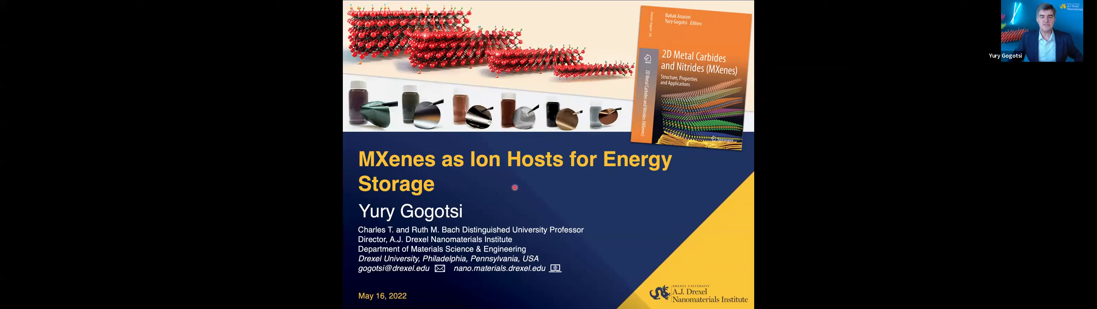
pyautogui.moveTo(613, 191)
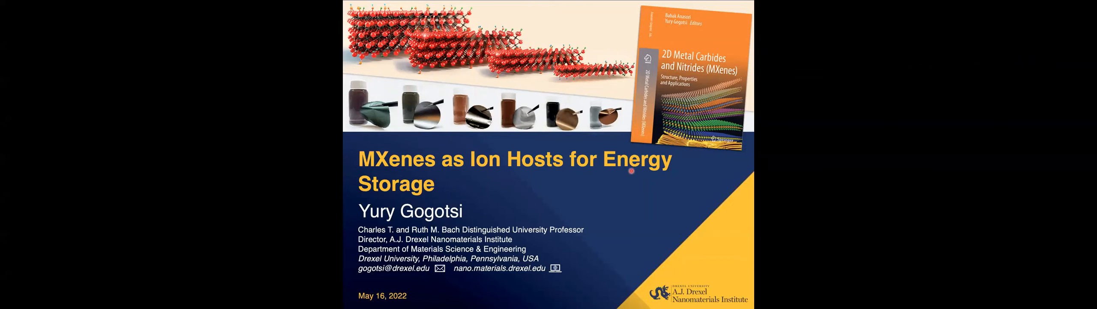
# Advance the shared lecture to the Kyiv Polytechnic graduation slide with campus photos.
pyautogui.press('Right')
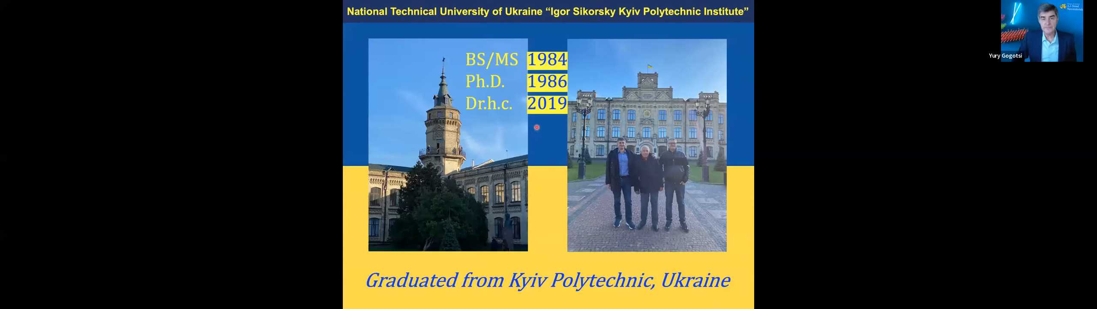
pyautogui.moveTo(457, 97)
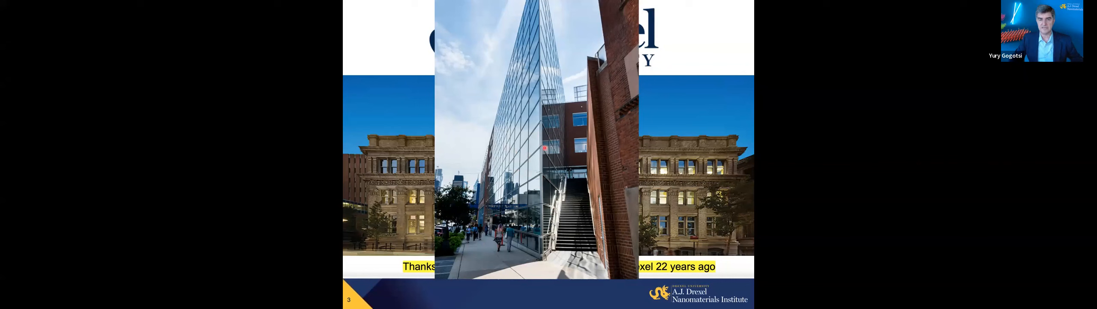
pyautogui.moveTo(539, 122)
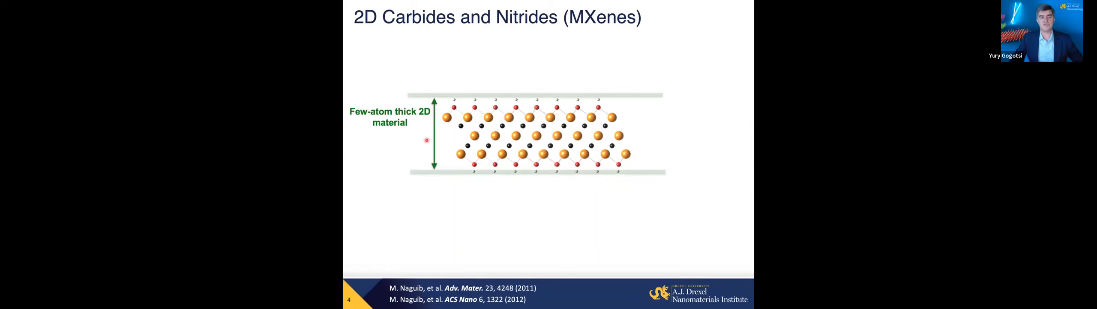
pyautogui.moveTo(387, 147)
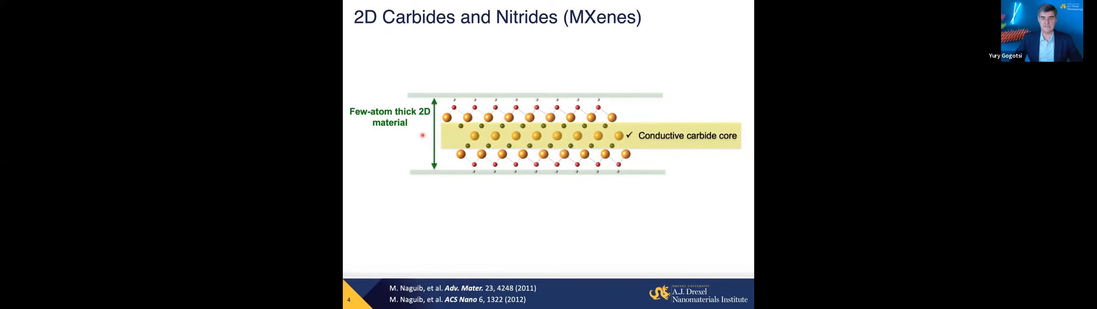
pyautogui.moveTo(620, 130)
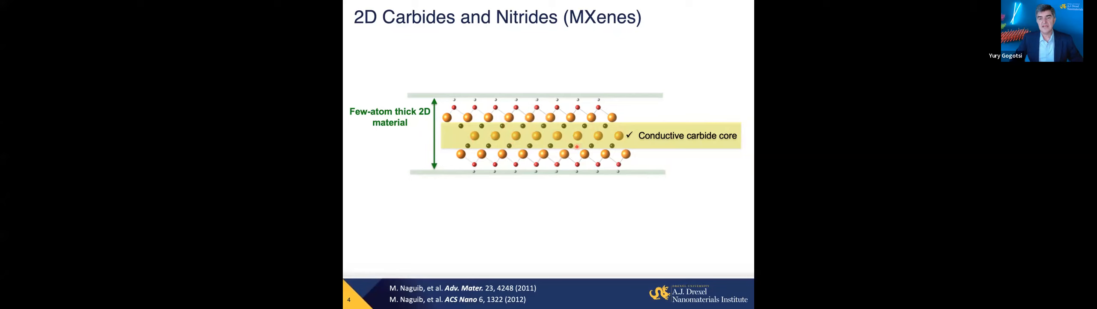
pyautogui.moveTo(425, 139)
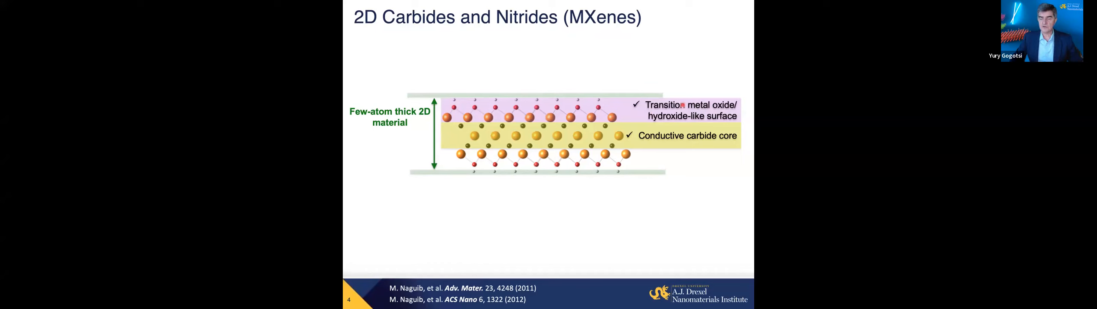
pyautogui.moveTo(483, 73)
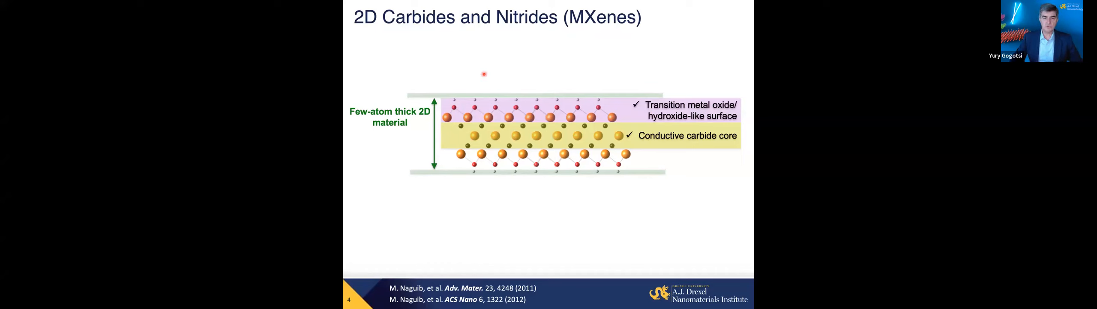
pyautogui.moveTo(433, 147)
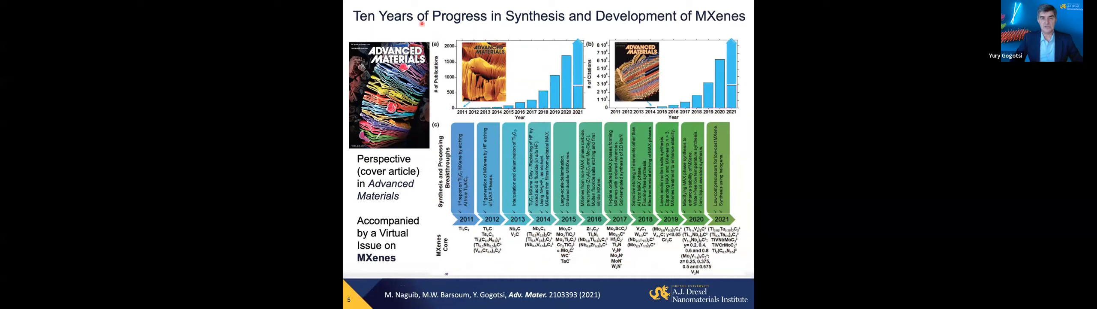
pyautogui.moveTo(552, 35)
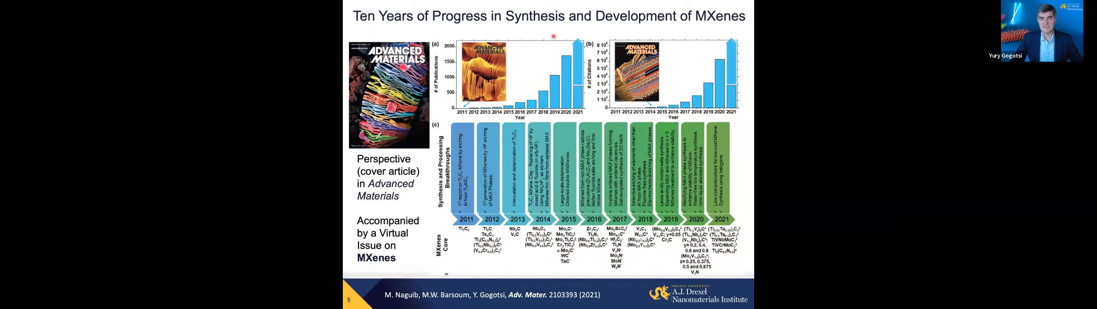
pyautogui.moveTo(689, 96)
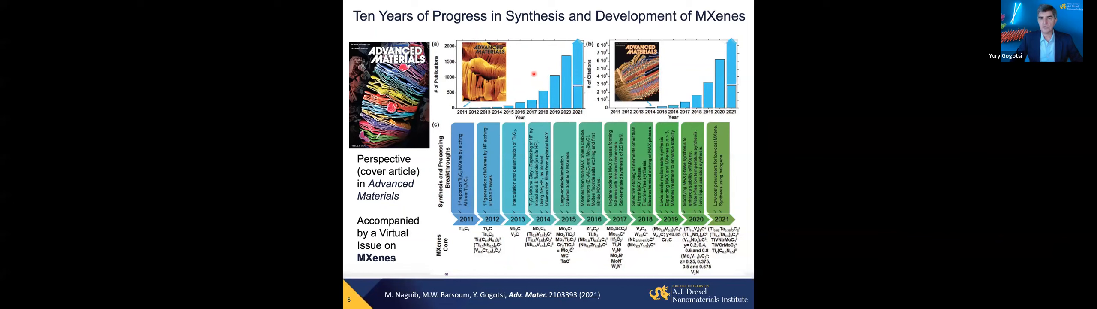
pyautogui.moveTo(573, 32)
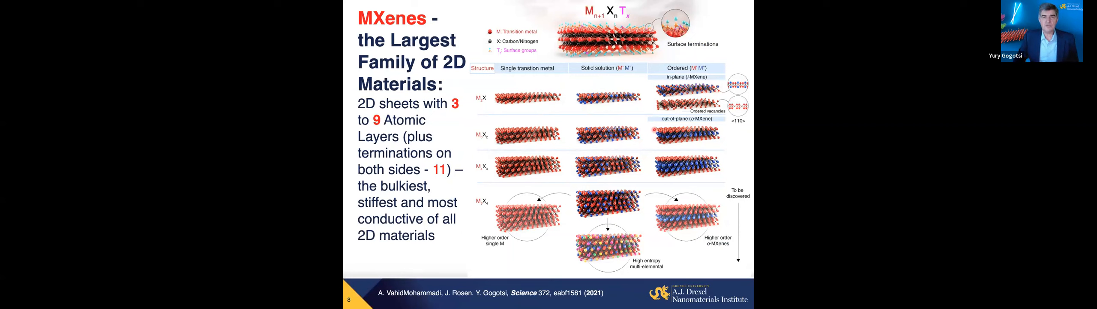
pyautogui.moveTo(652, 124)
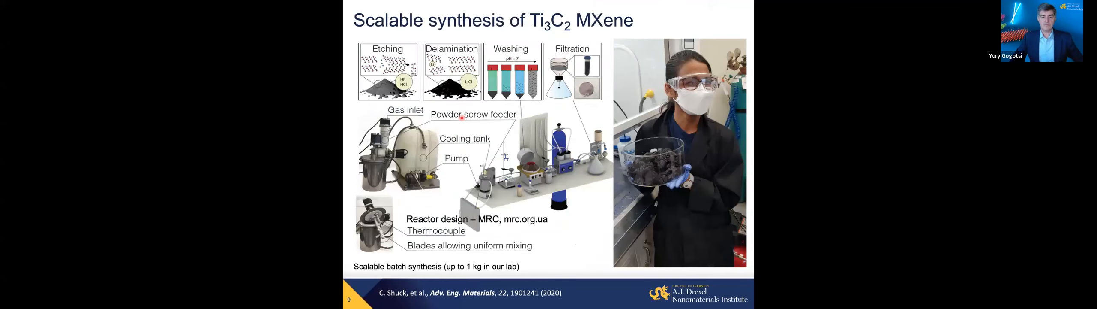
pyautogui.moveTo(474, 154)
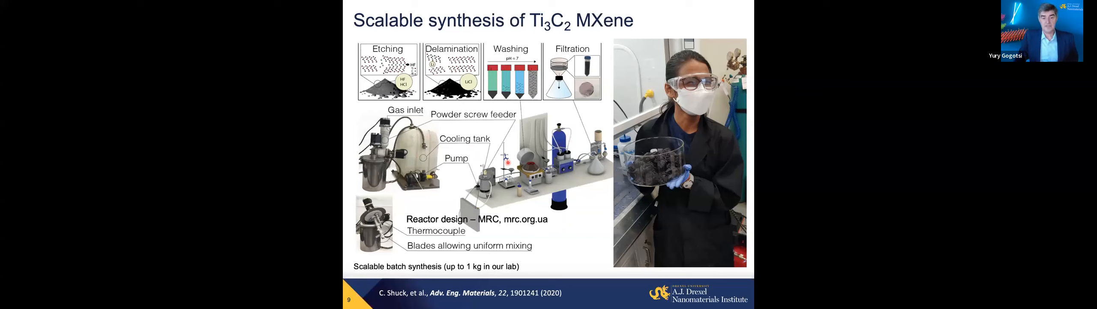
pyautogui.moveTo(510, 136)
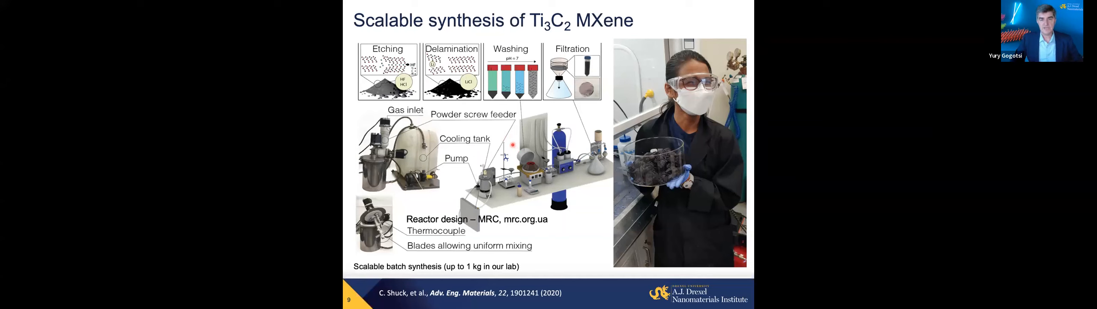
pyautogui.moveTo(478, 158)
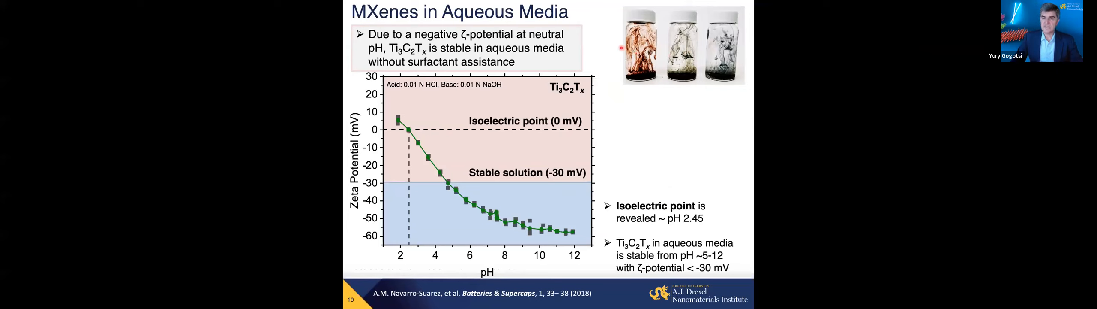
pyautogui.moveTo(672, 44)
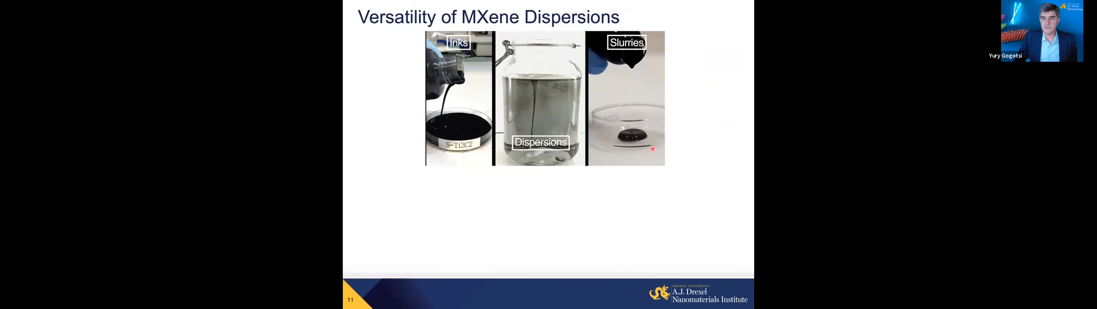
pyautogui.moveTo(483, 170)
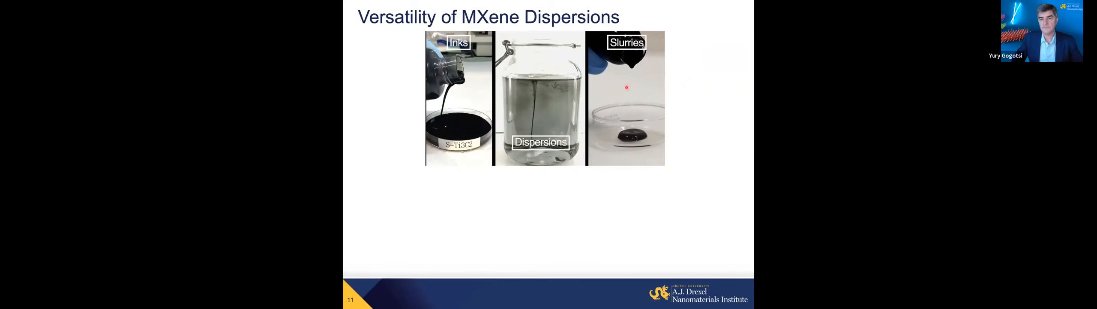
pyautogui.moveTo(630, 75)
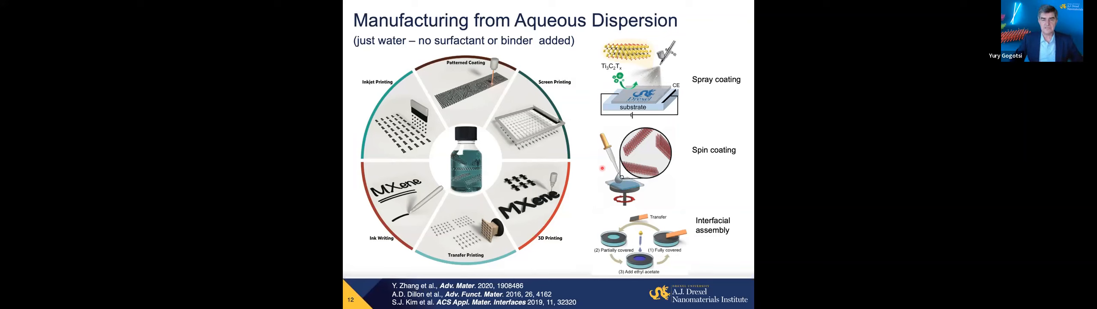
pyautogui.moveTo(481, 74)
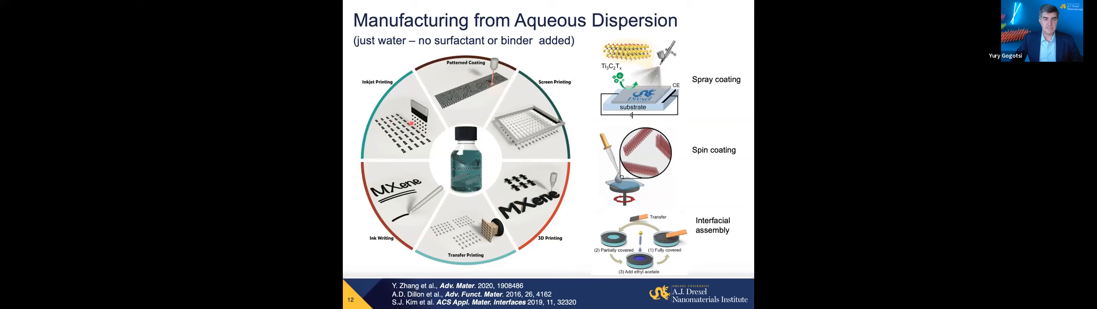
pyautogui.moveTo(533, 119)
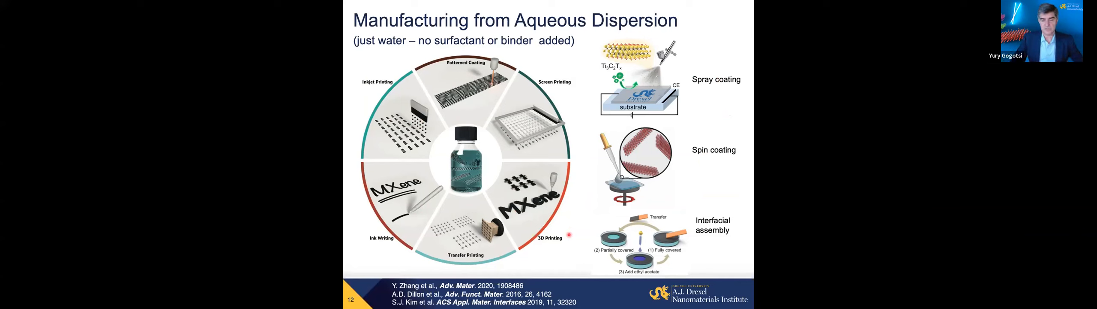
pyautogui.moveTo(587, 158)
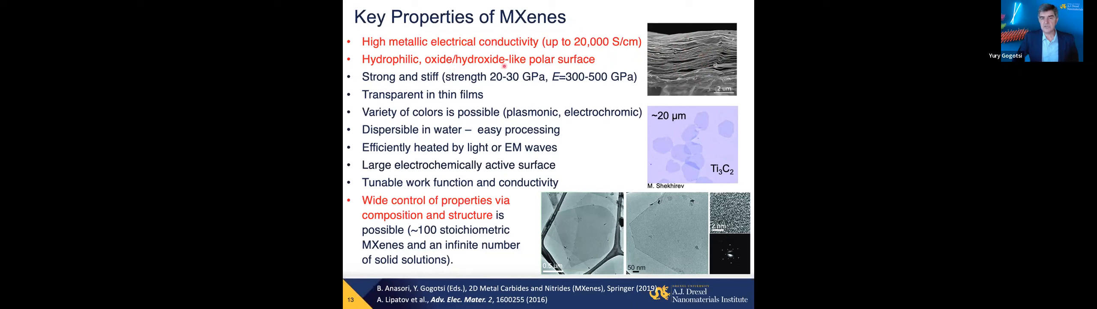
pyautogui.moveTo(611, 57)
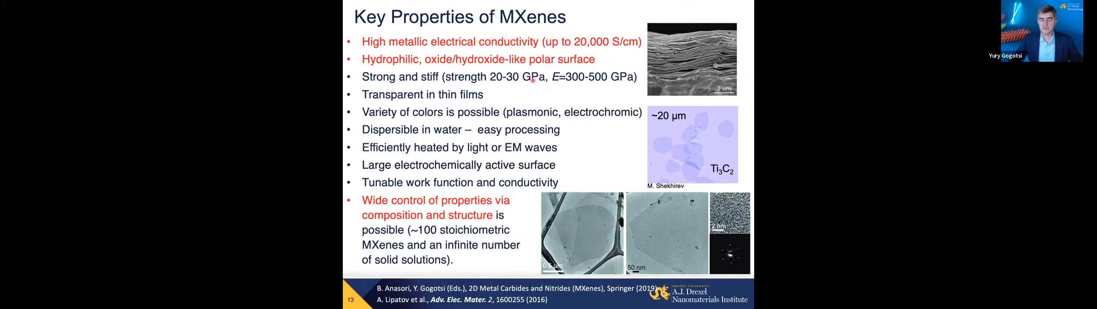
pyautogui.moveTo(531, 91)
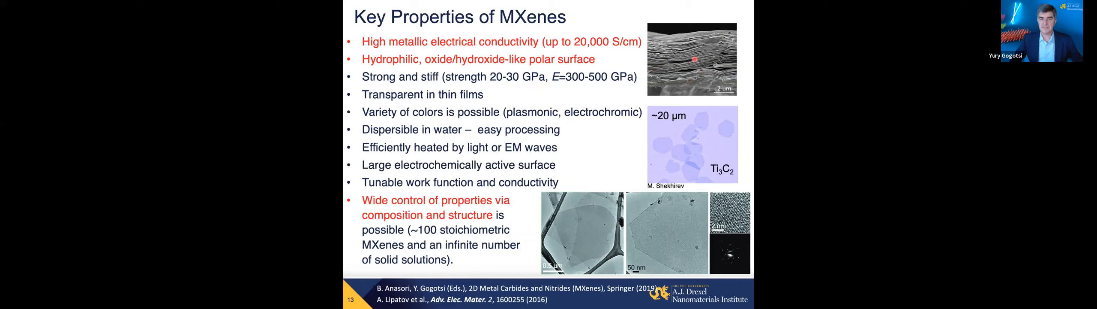
pyautogui.moveTo(657, 128)
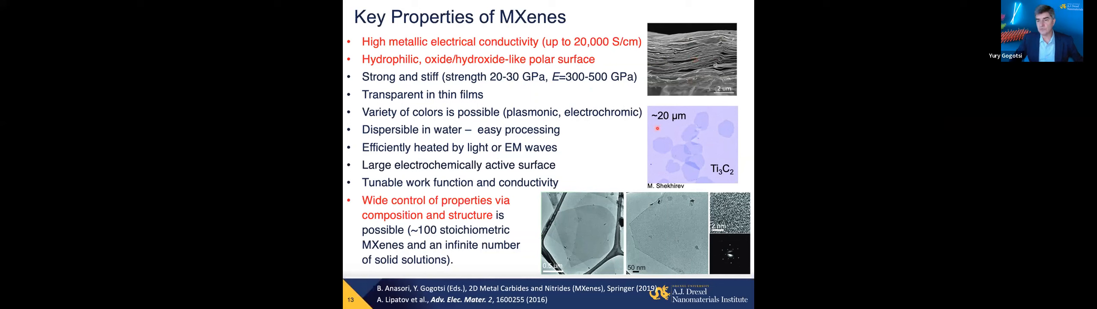
pyautogui.moveTo(676, 134)
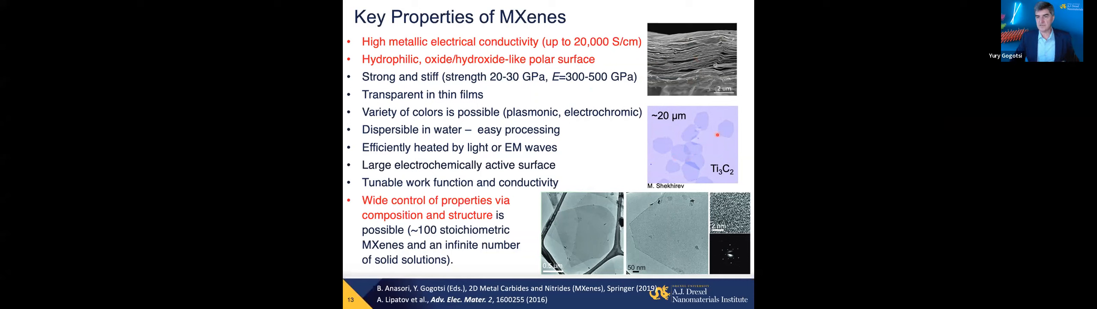
pyautogui.moveTo(661, 143)
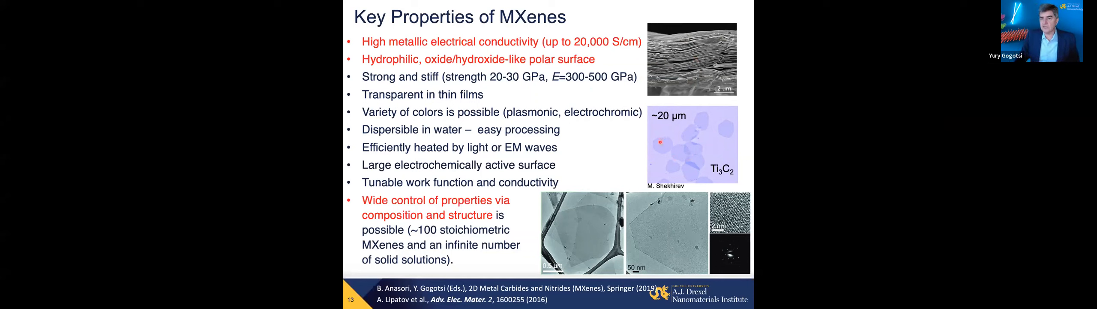
pyautogui.moveTo(689, 158)
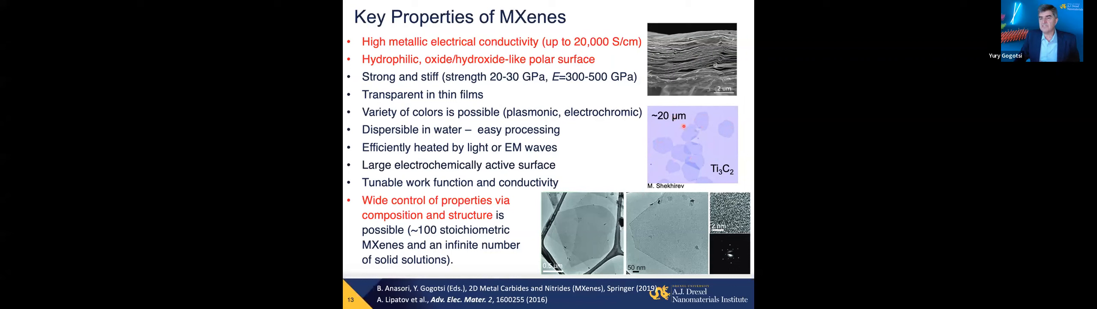
pyautogui.moveTo(700, 140)
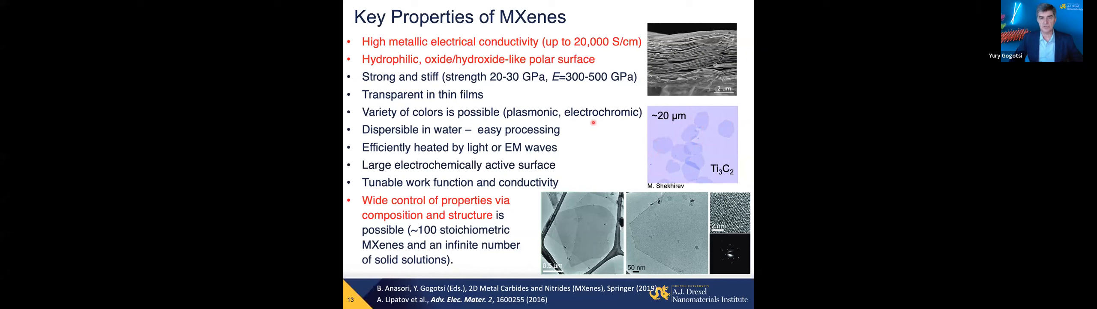
pyautogui.moveTo(654, 126)
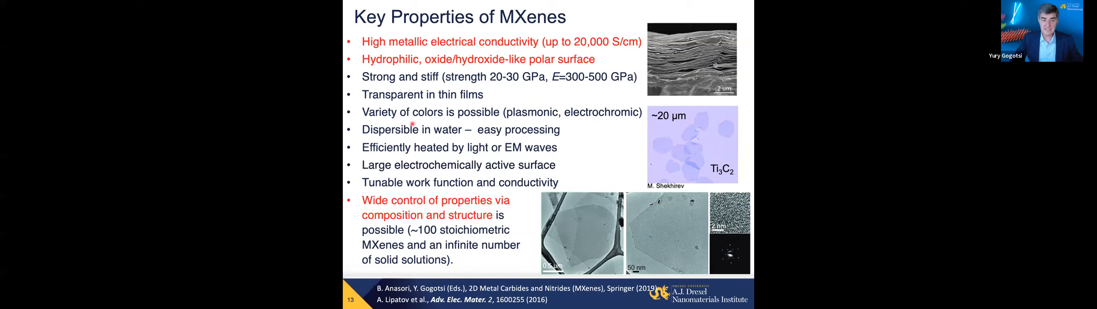
pyautogui.moveTo(547, 119)
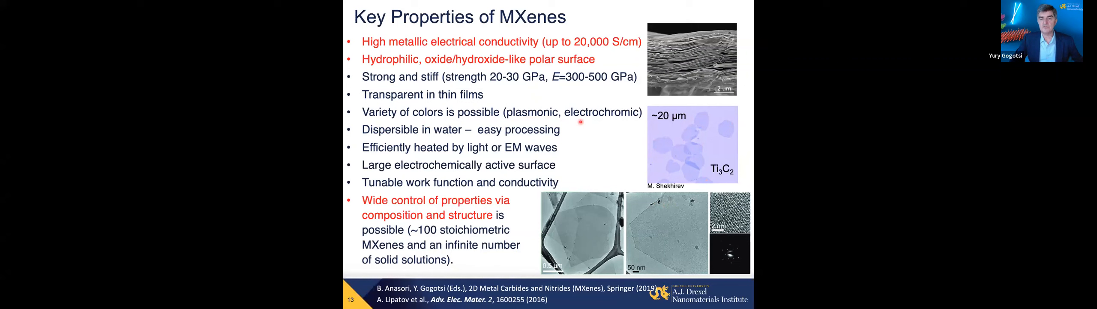
pyautogui.moveTo(541, 109)
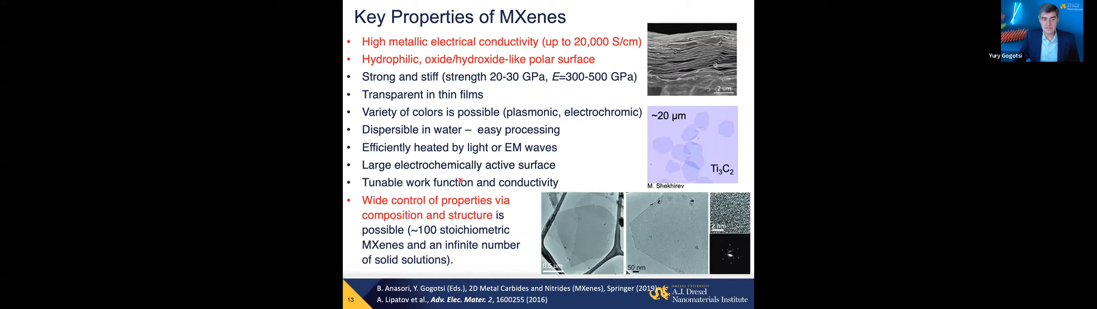
pyautogui.moveTo(553, 202)
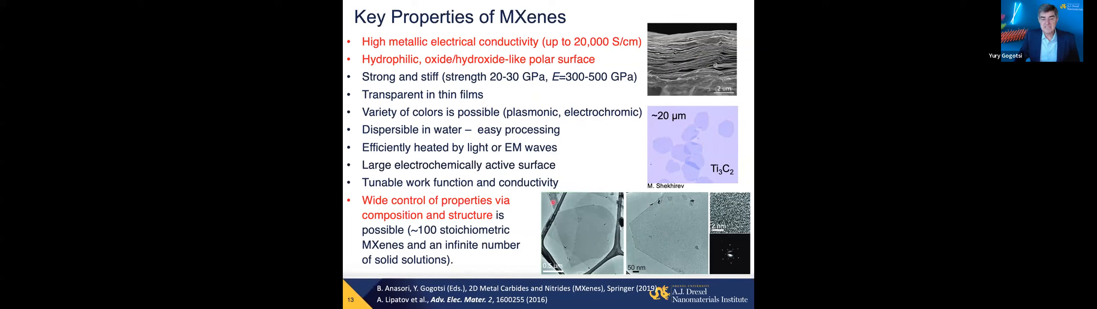
pyautogui.moveTo(585, 227)
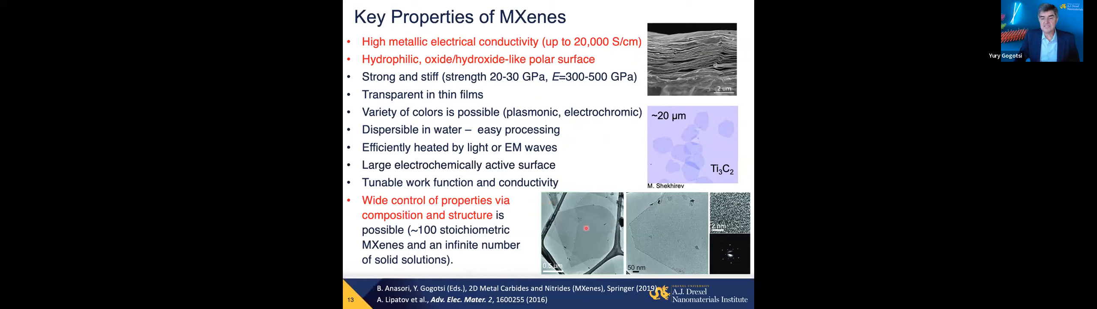
pyautogui.moveTo(722, 210)
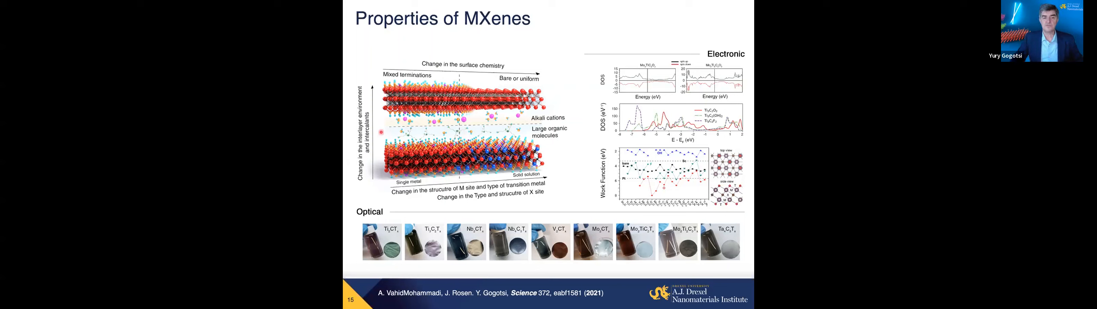
# Advance the shared lecture to the environmentally stable stoichiometric MXene slide with Raman spectra.
pyautogui.press('Right')
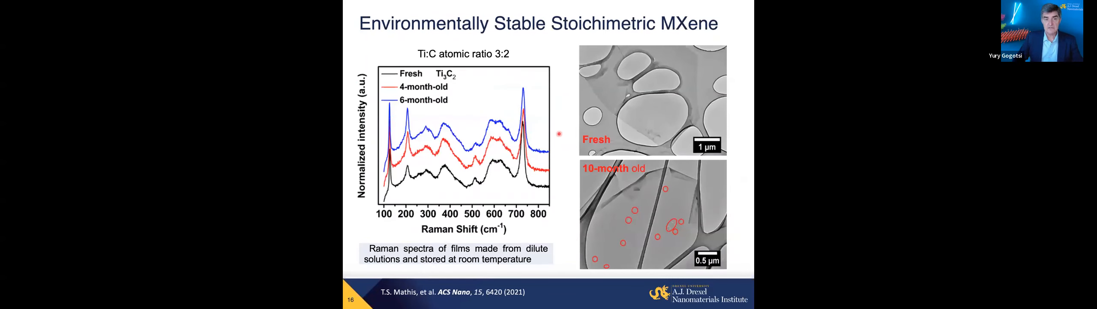
pyautogui.moveTo(464, 63)
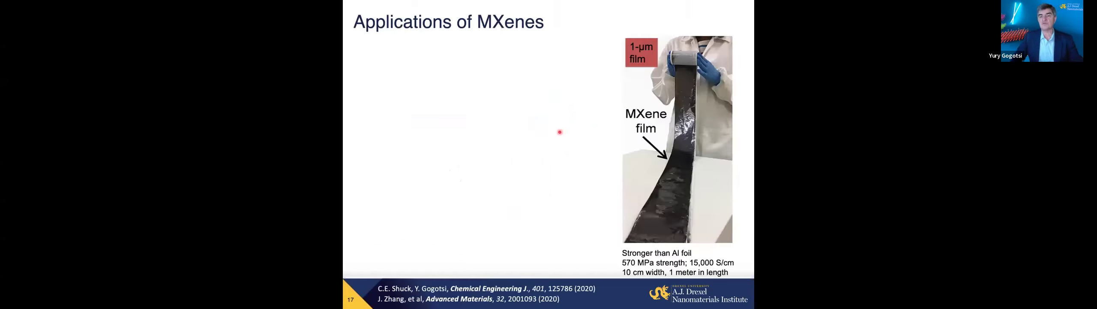
pyautogui.moveTo(588, 126)
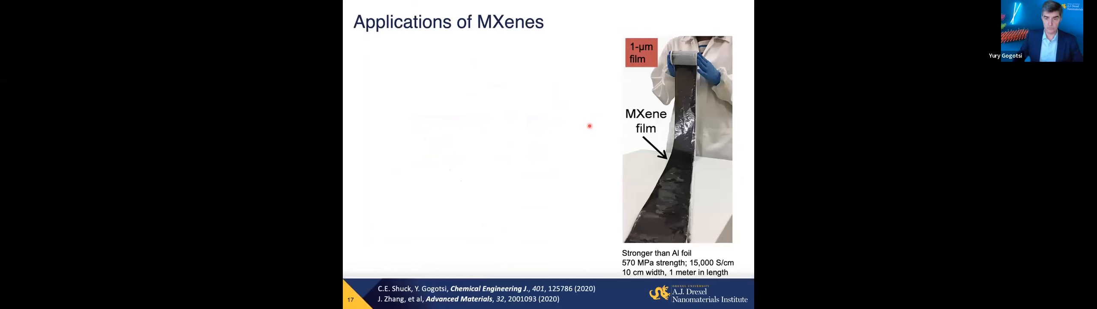
pyautogui.moveTo(644, 231)
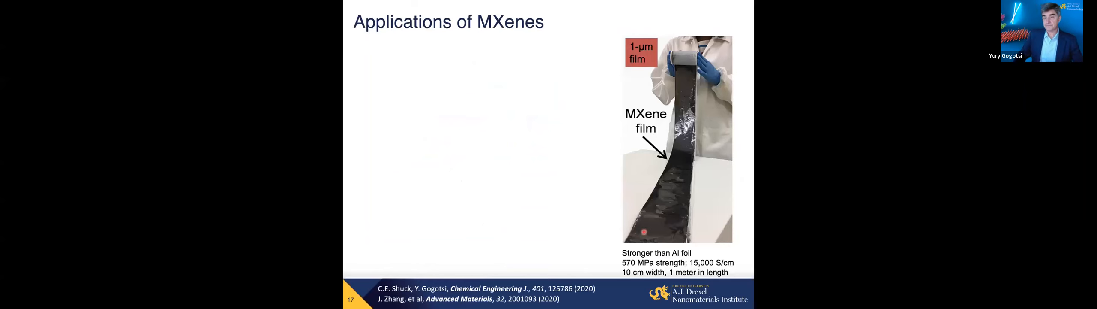
pyautogui.moveTo(696, 123)
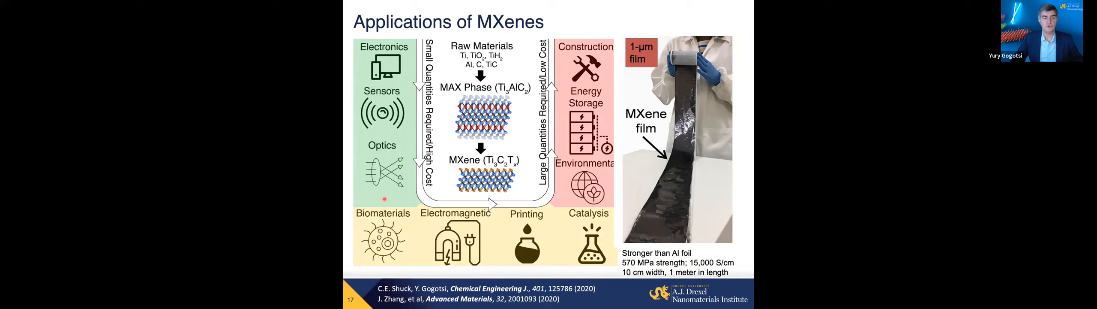
pyautogui.moveTo(563, 241)
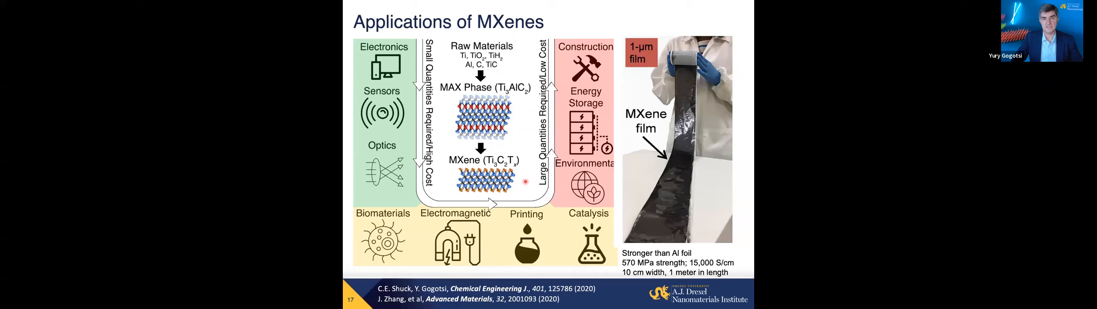
# Advance to the Electrochemical Applications of MXenes slide listing capacitors, batteries and electrocatalysis.
pyautogui.press('right')
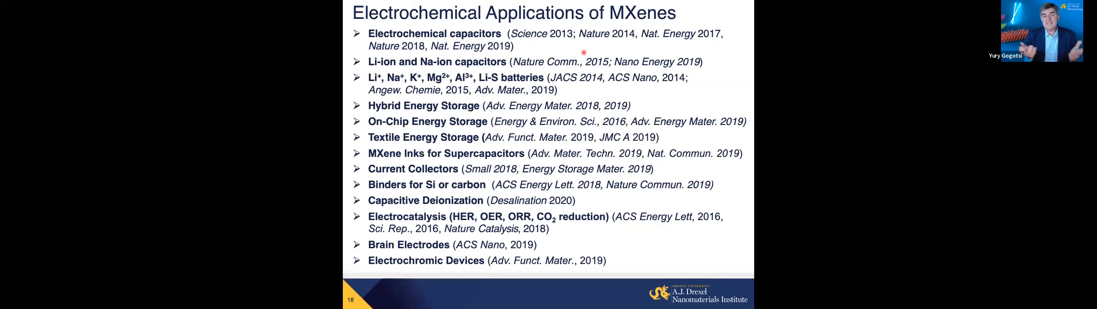
pyautogui.moveTo(367, 24)
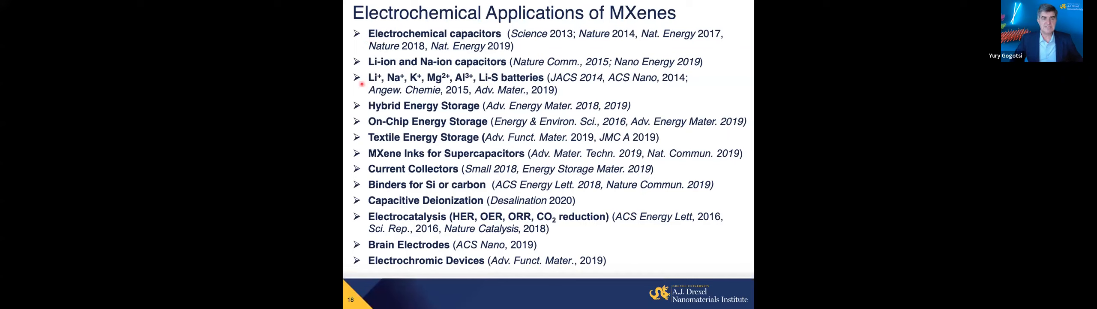
pyautogui.moveTo(357, 132)
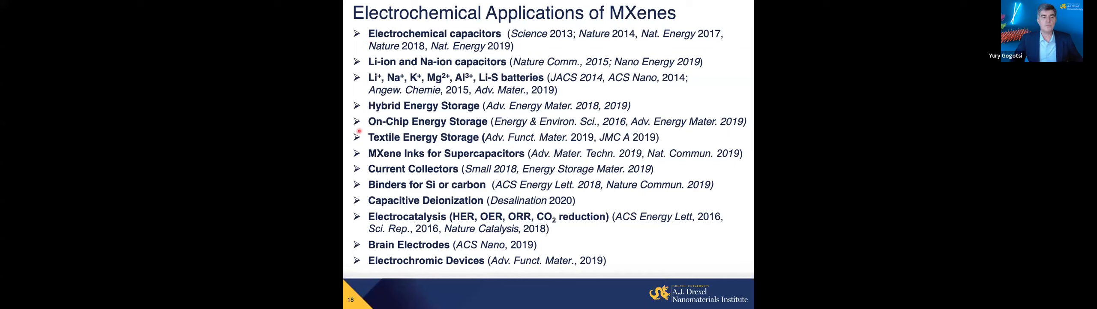
pyautogui.moveTo(356, 198)
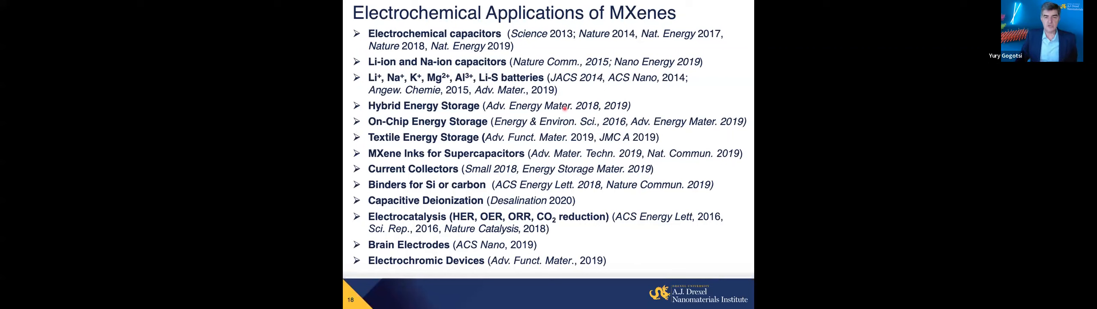
pyautogui.moveTo(431, 229)
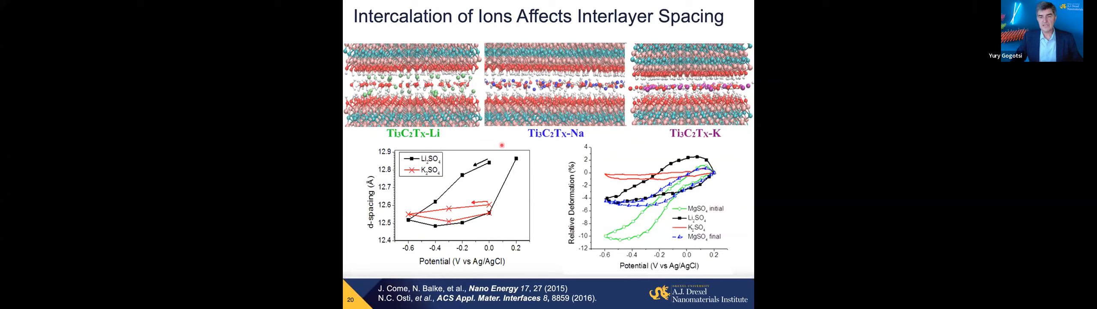
pyautogui.moveTo(698, 193)
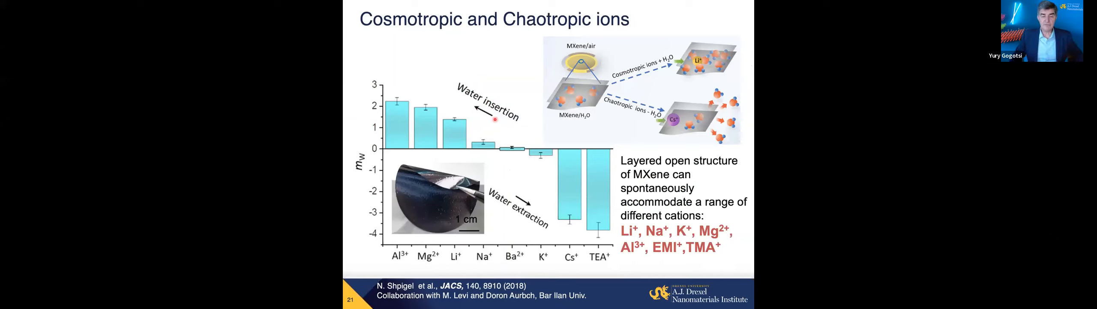
pyautogui.moveTo(503, 164)
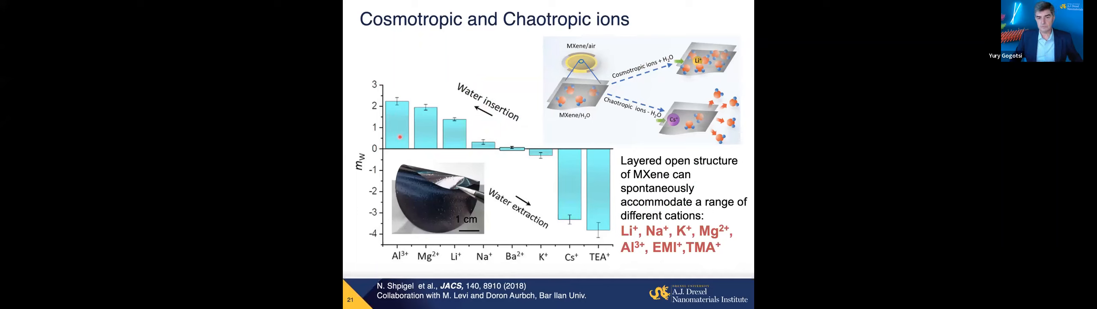
pyautogui.moveTo(566, 170)
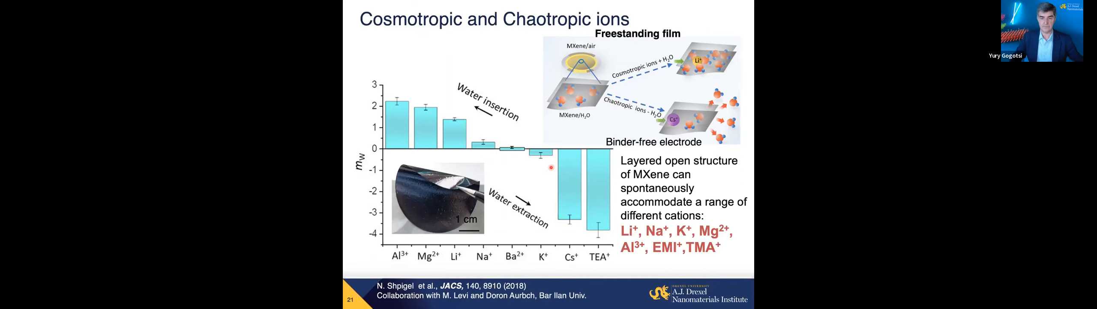
pyautogui.moveTo(657, 97)
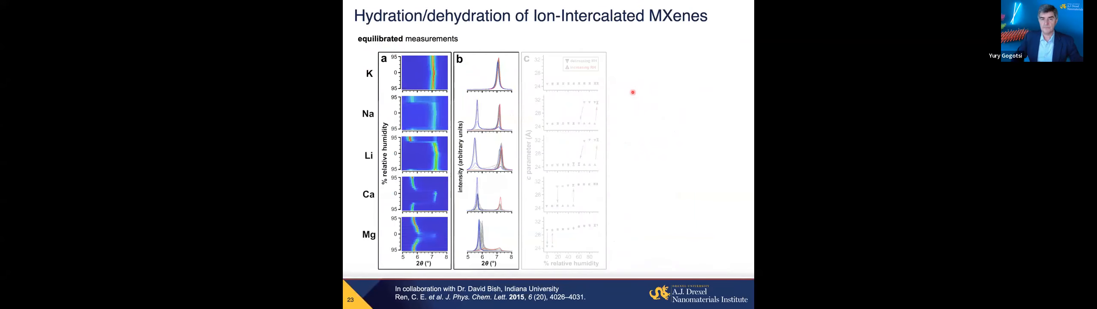
pyautogui.moveTo(677, 82)
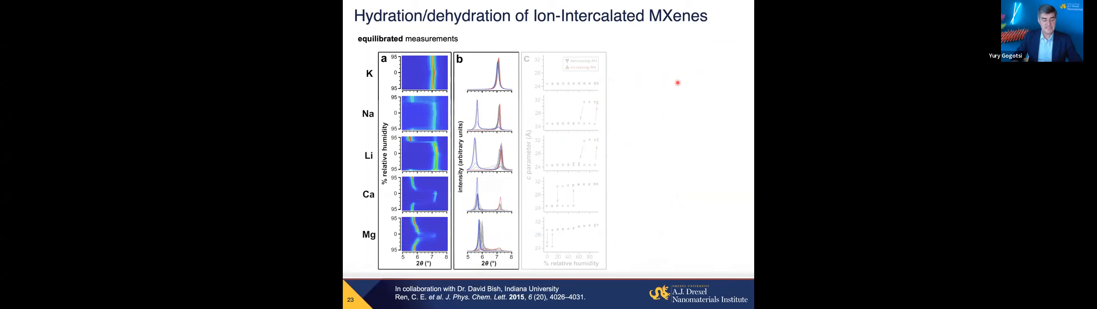
pyautogui.moveTo(637, 79)
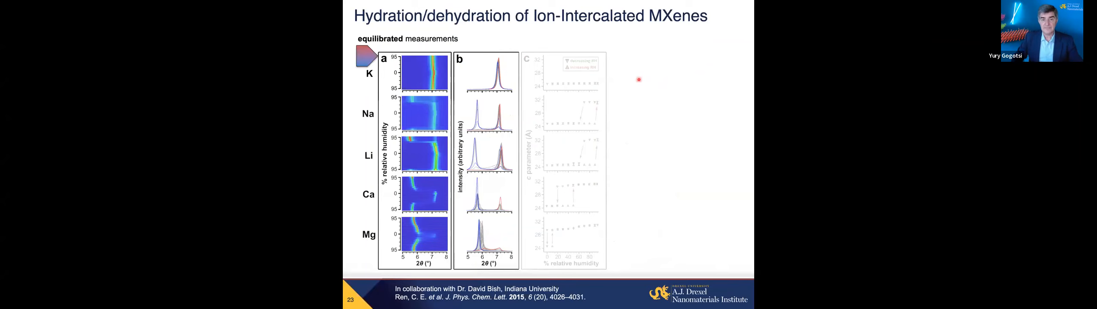
pyautogui.moveTo(717, 116)
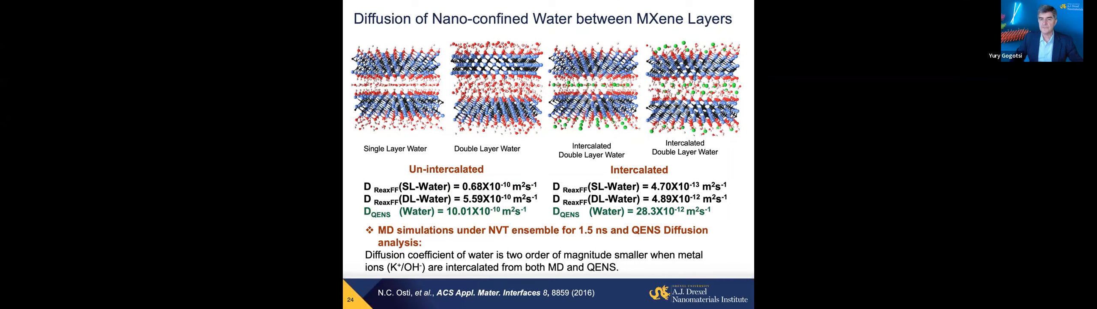
pyautogui.press('right')
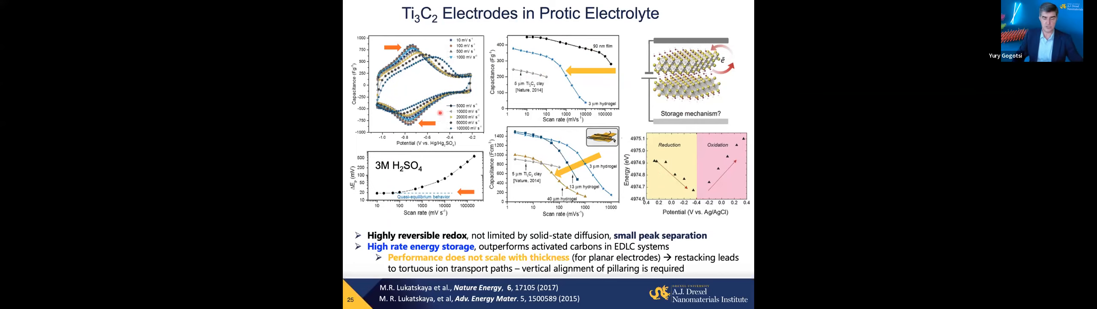
pyautogui.press('Right')
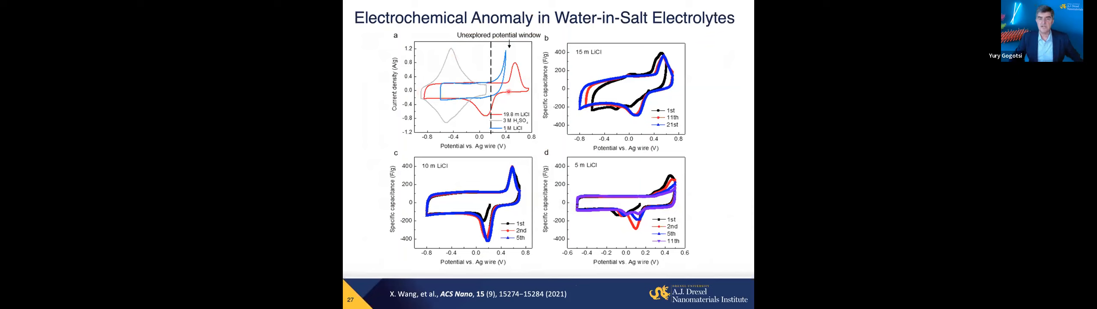
pyautogui.moveTo(539, 118)
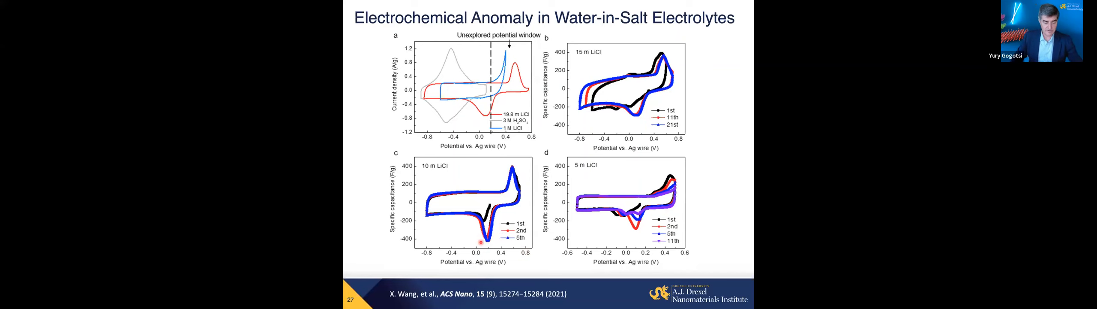
# Advance to slide 28, 'Shrinkage and Expansion of the Electrode', with deformation and CV plots.
pyautogui.press('right')
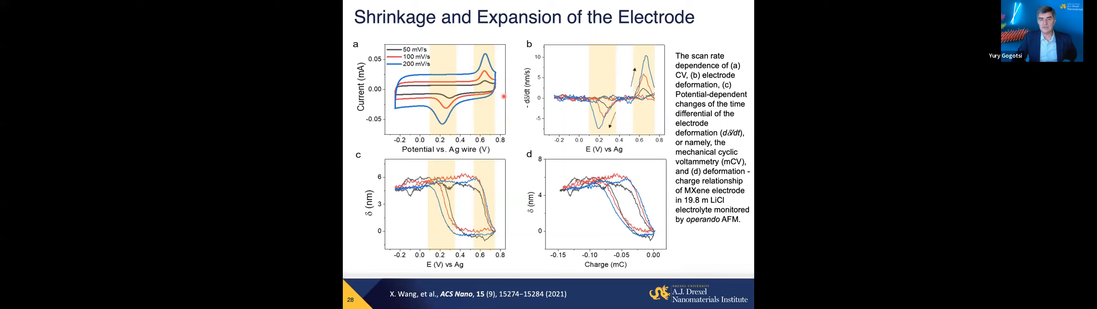
pyautogui.moveTo(514, 113)
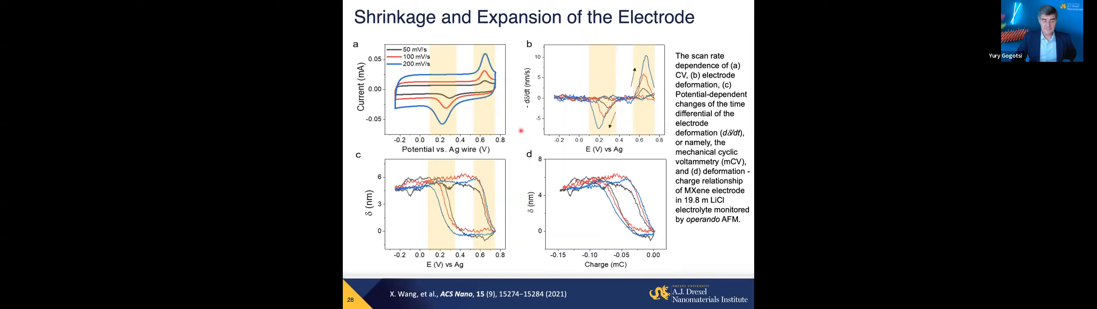
pyautogui.moveTo(535, 188)
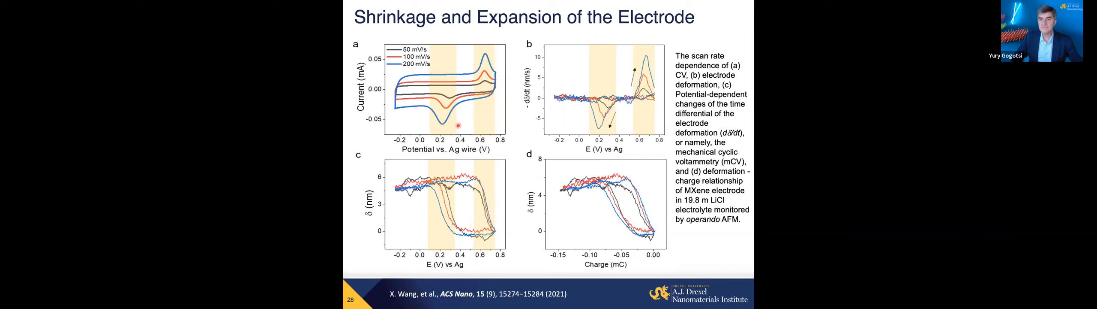
pyautogui.moveTo(509, 98)
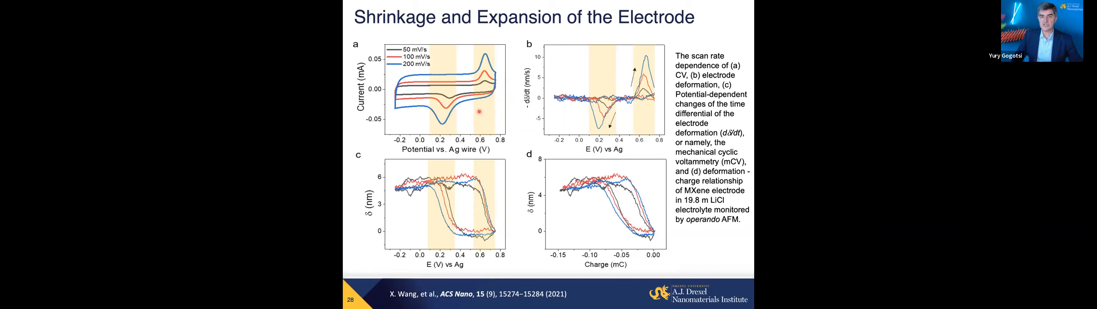
# Advance to slide 29, 'MXenes in Non-Aqueous Electrolytes', with CV curves and intercalation schematic.
pyautogui.press('Right')
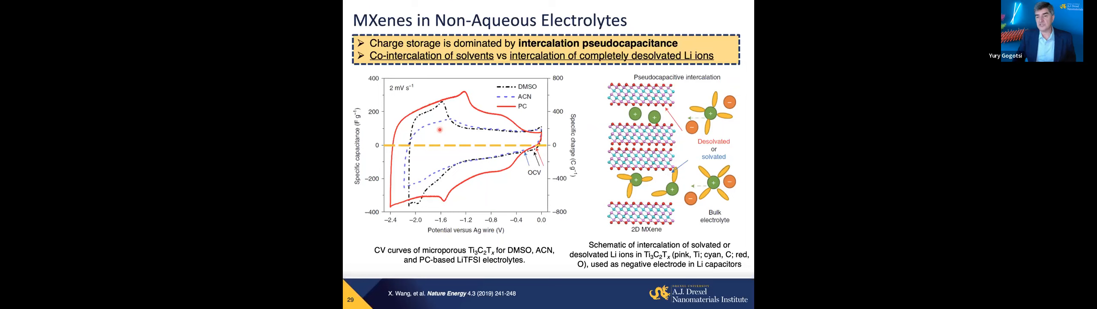
# Advance to slide 30 on in situ XRD solvent effects on interlayer spacing, showing DMSO data.
pyautogui.press('Right')
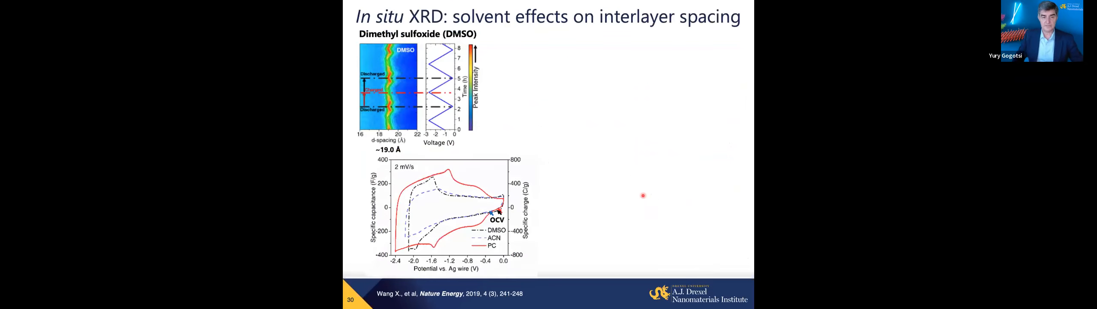
pyautogui.moveTo(463, 108)
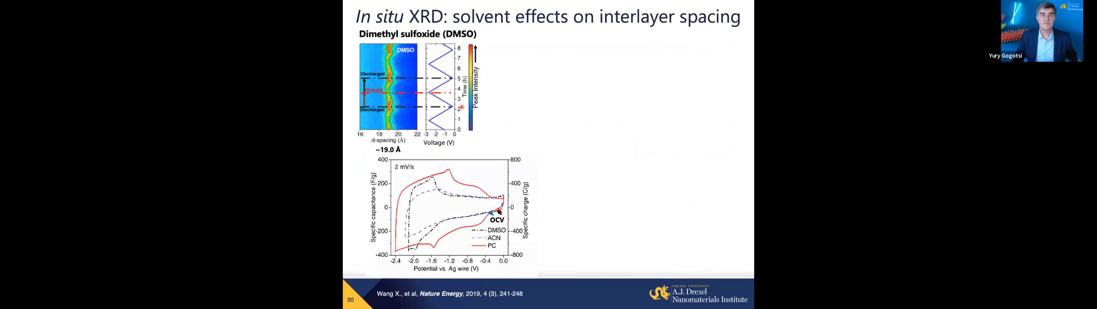
pyautogui.moveTo(531, 53)
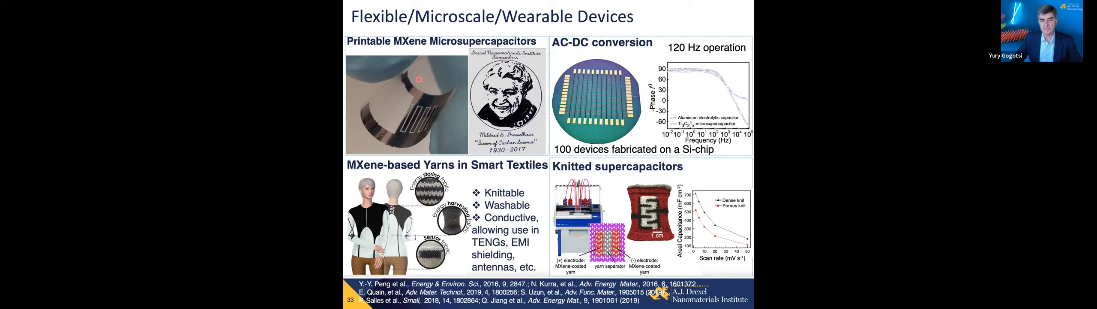
pyautogui.moveTo(448, 135)
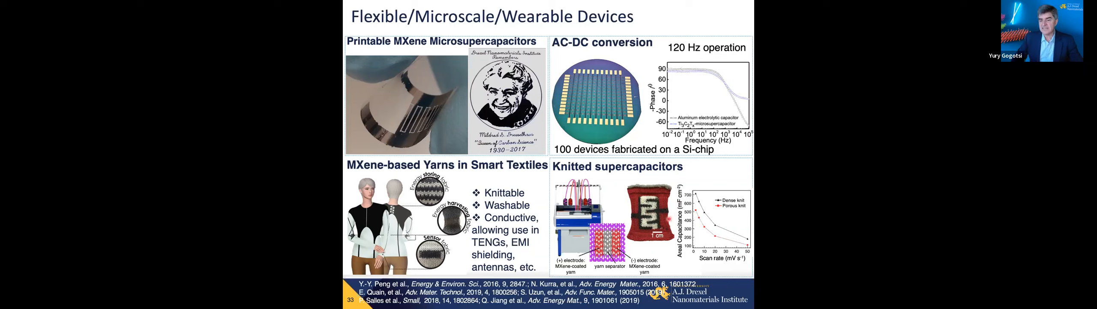
pyautogui.press('right')
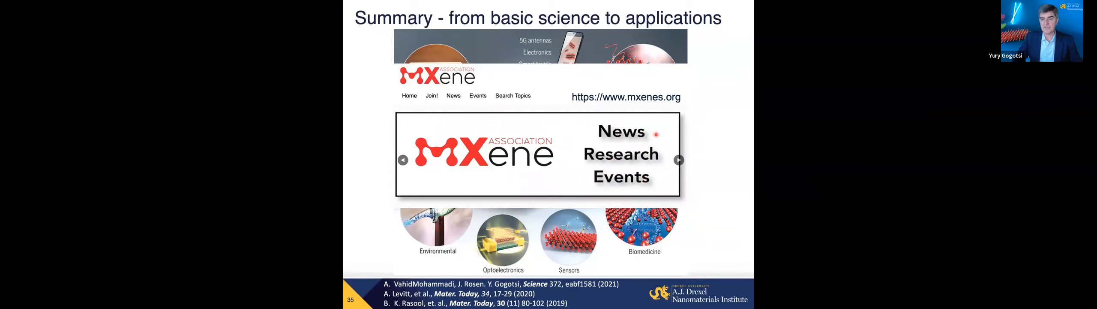
pyautogui.moveTo(707, 144)
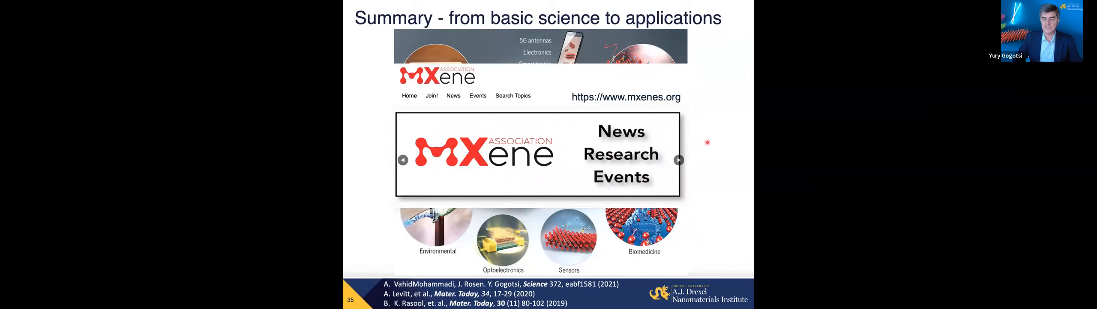
pyautogui.moveTo(635, 114)
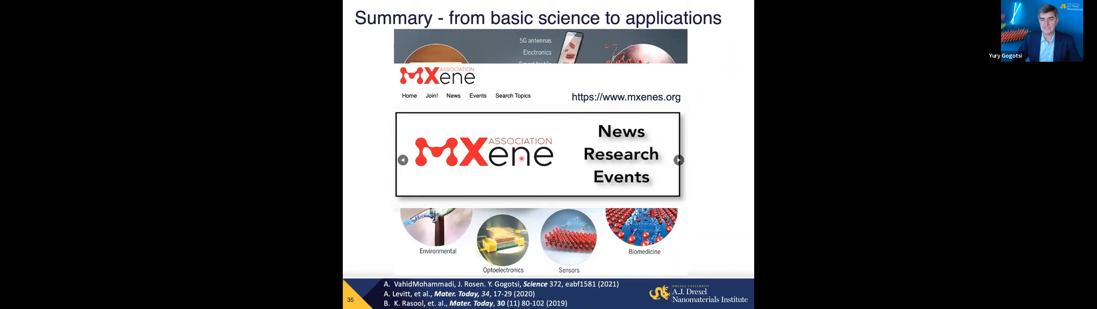
pyautogui.press('Right')
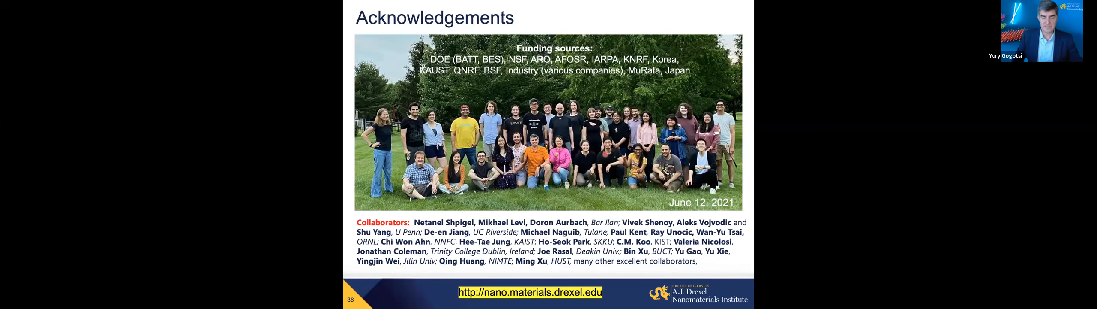
# Advance from Acknowledgements to slide 37 announcing the 2nd International MXene Conference, Drexel, August 1–3 2022.
pyautogui.press('Right')
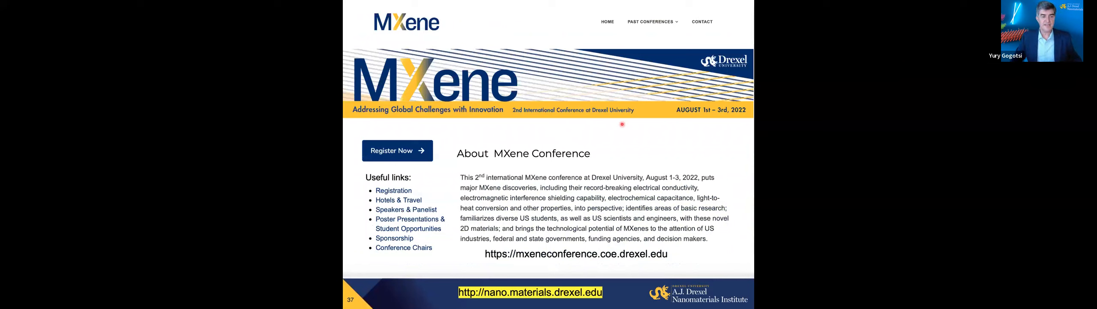
pyautogui.moveTo(605, 147)
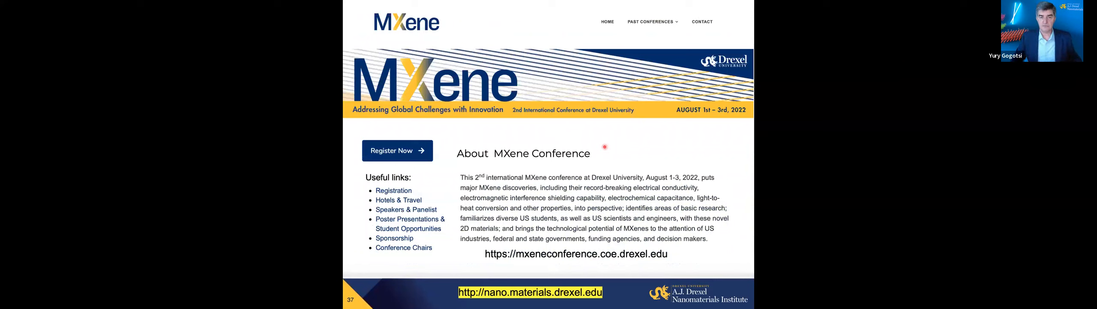